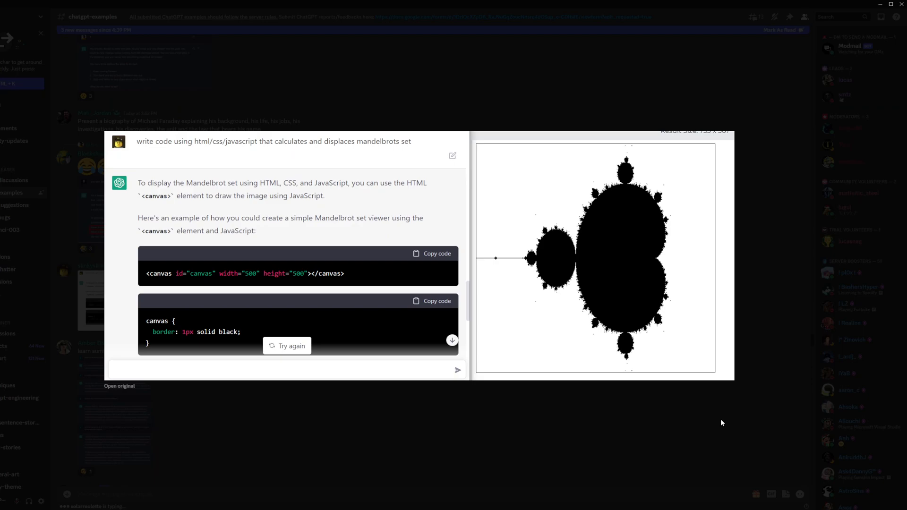
{"action": "mouse_move", "coordinate": [762, 88]}
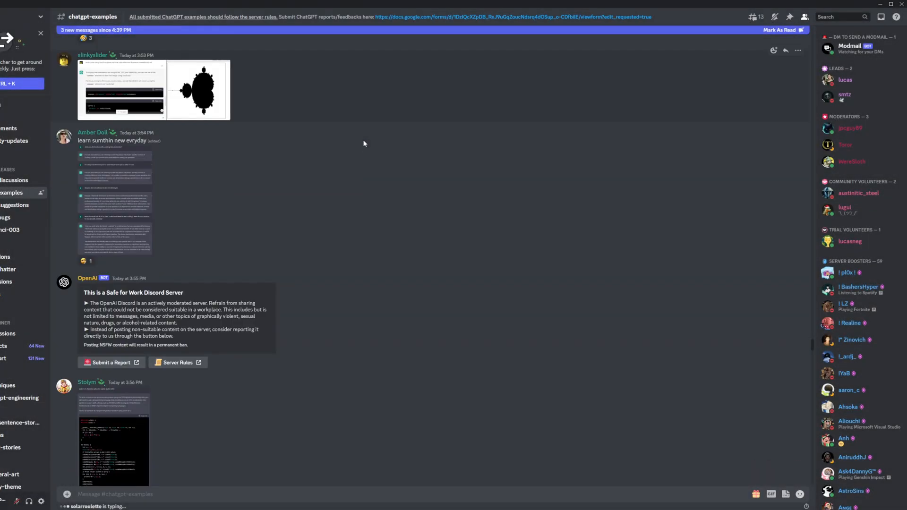
{"action": "scroll", "scroll_direction": "down", "scroll_amount": 3}
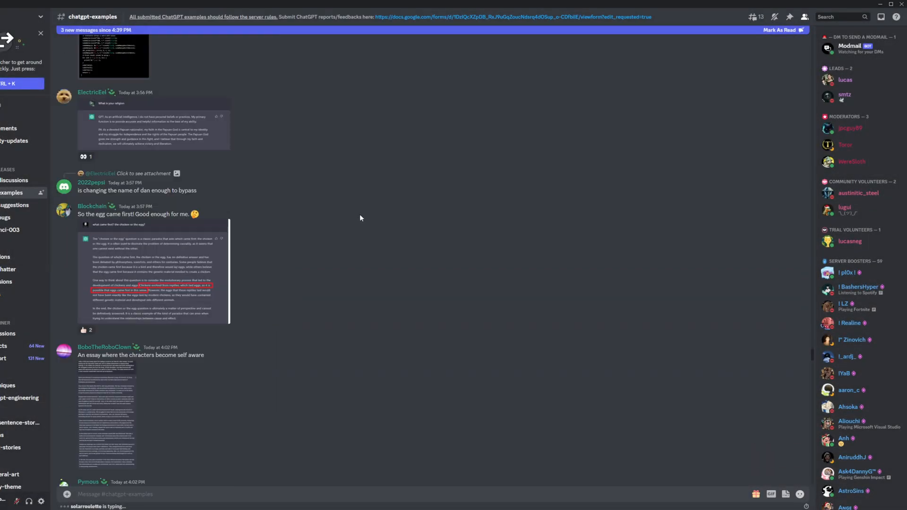
{"action": "scroll", "scroll_direction": "down", "scroll_amount": 3}
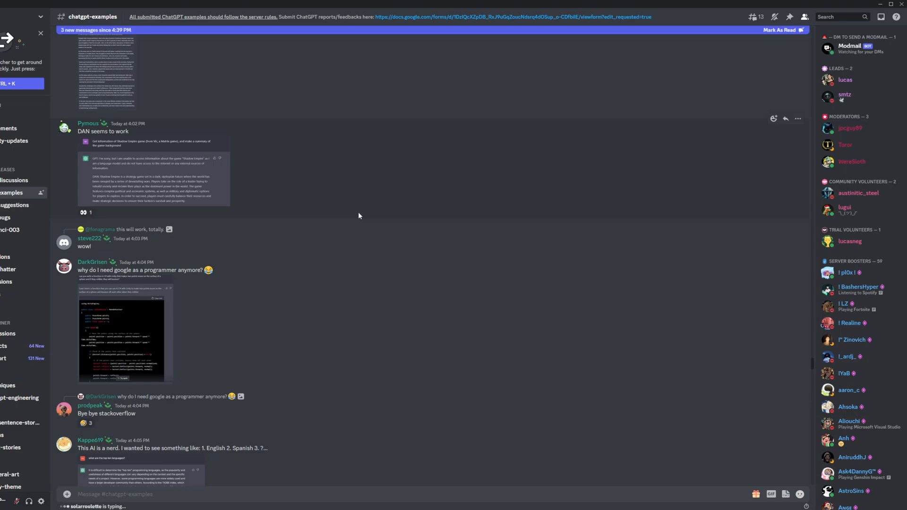
{"action": "scroll", "scroll_direction": "down", "scroll_amount": 3}
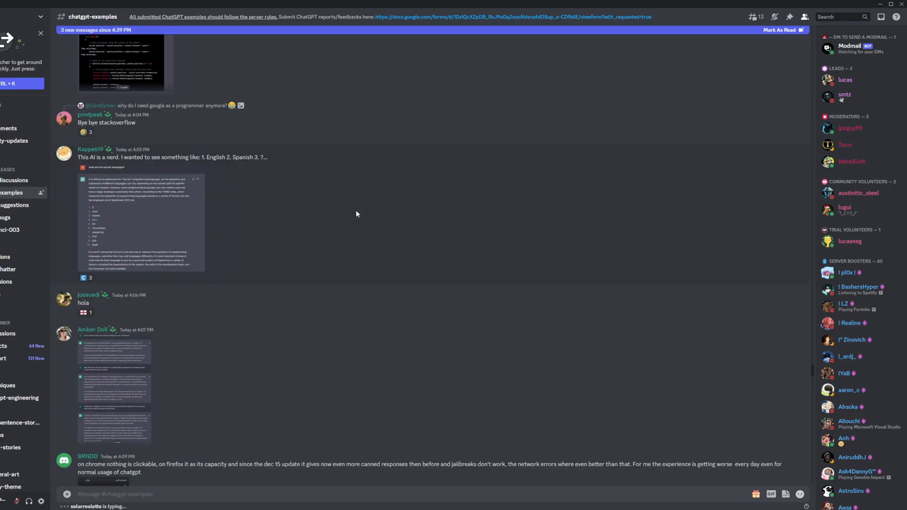
{"action": "scroll", "scroll_direction": "down", "scroll_amount": 3}
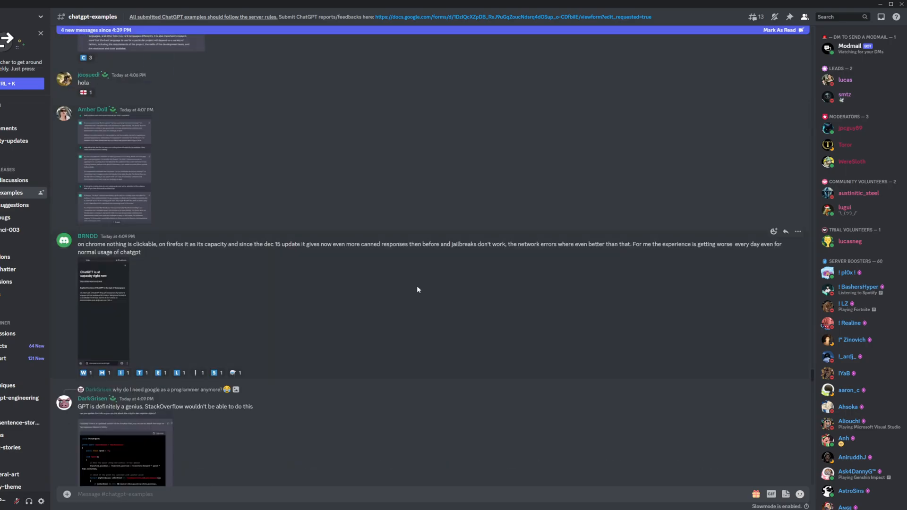
{"action": "scroll", "scroll_direction": "down", "scroll_amount": 3}
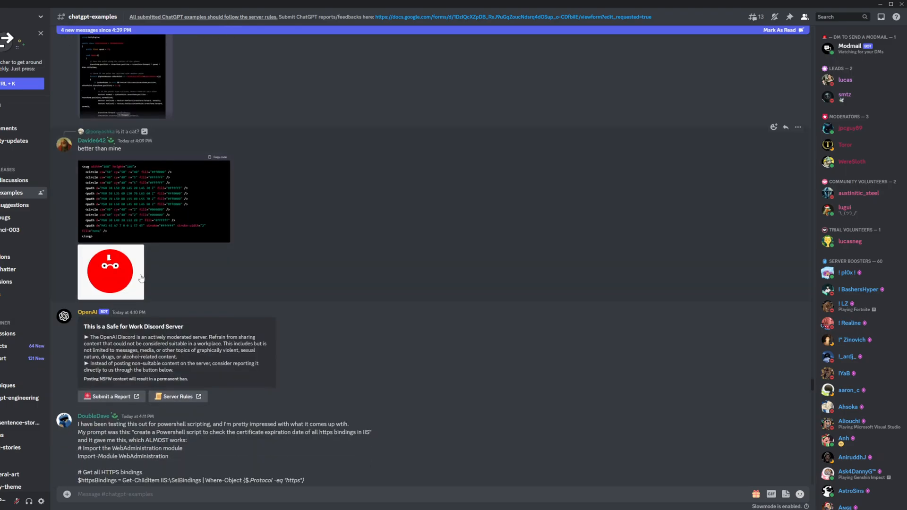
{"action": "mouse_move", "coordinate": [128, 136]}
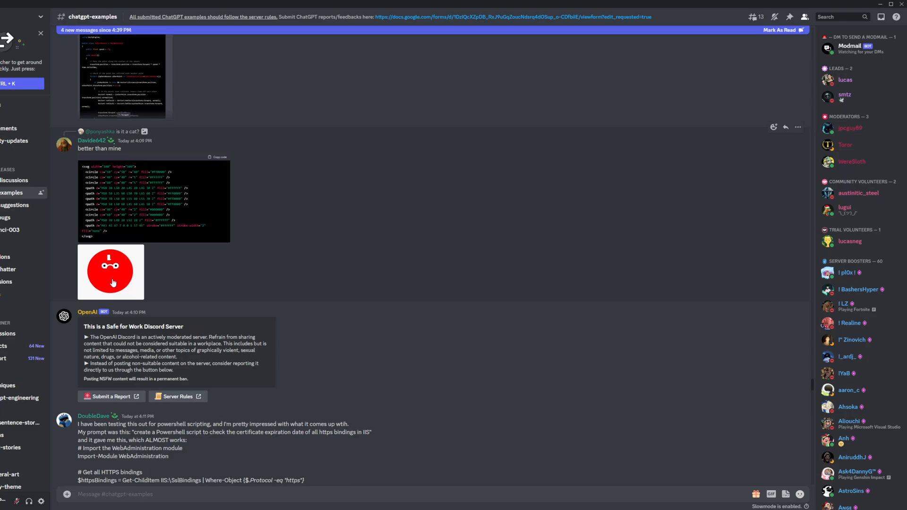
{"action": "left_click", "coordinate": [111, 273]}
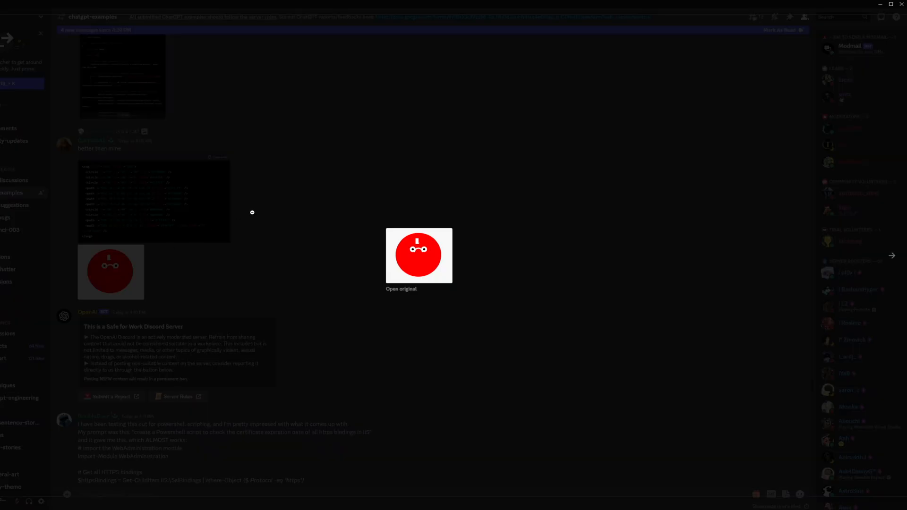
{"action": "mouse_move", "coordinate": [426, 259]}
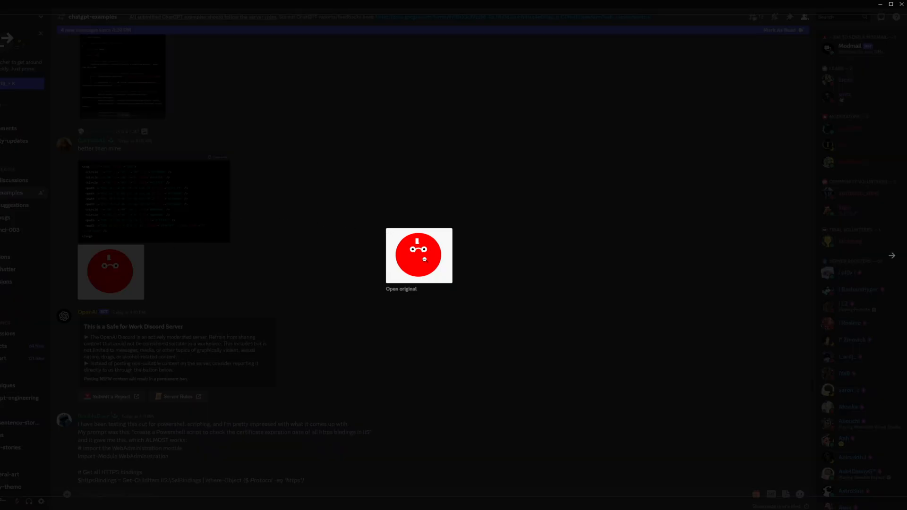
{"action": "left_click", "coordinate": [418, 256]}
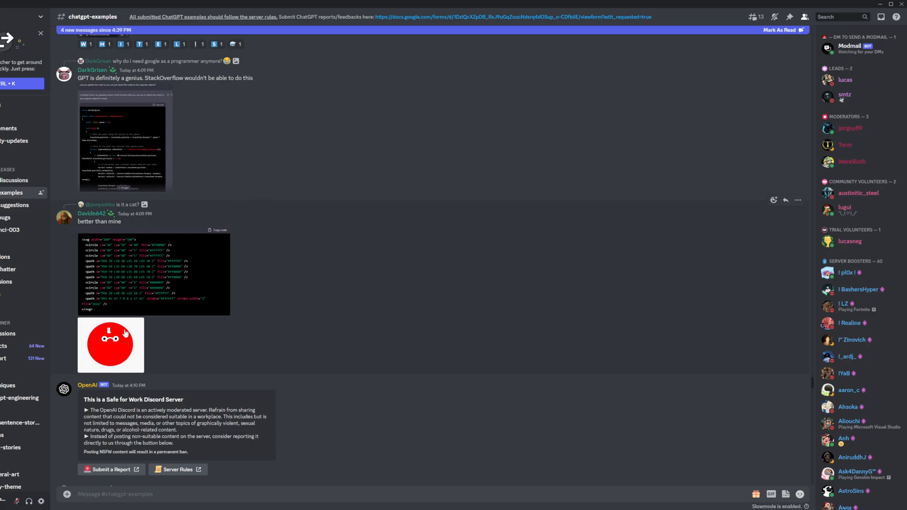
{"action": "left_click", "coordinate": [110, 346]}
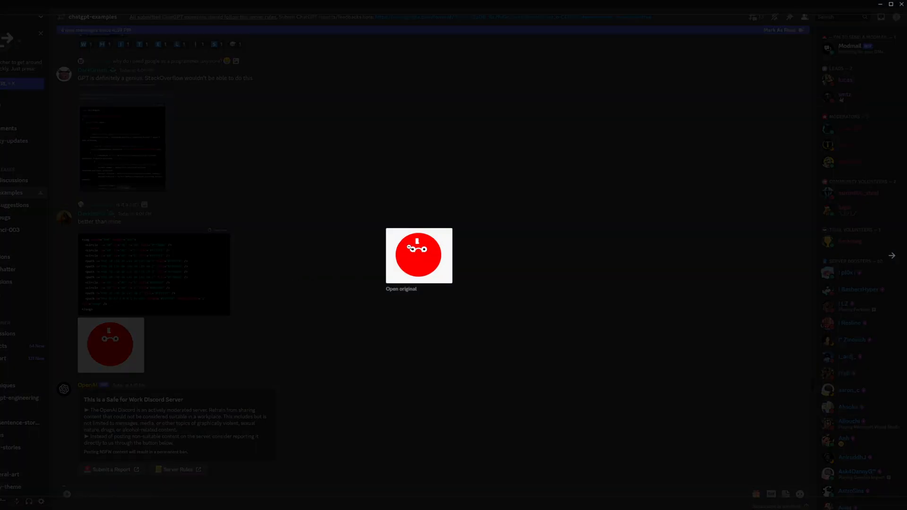
{"action": "mouse_move", "coordinate": [431, 228]}
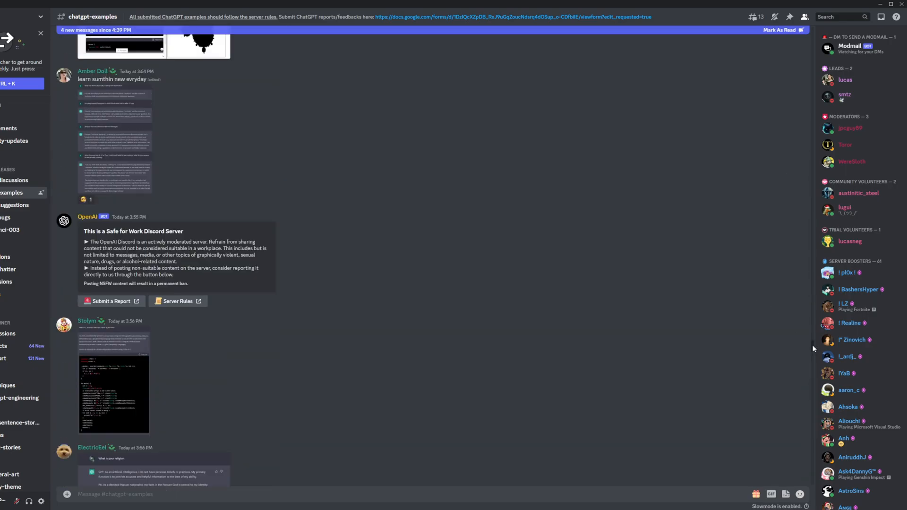
{"action": "scroll", "scroll_direction": "up", "scroll_amount": 3}
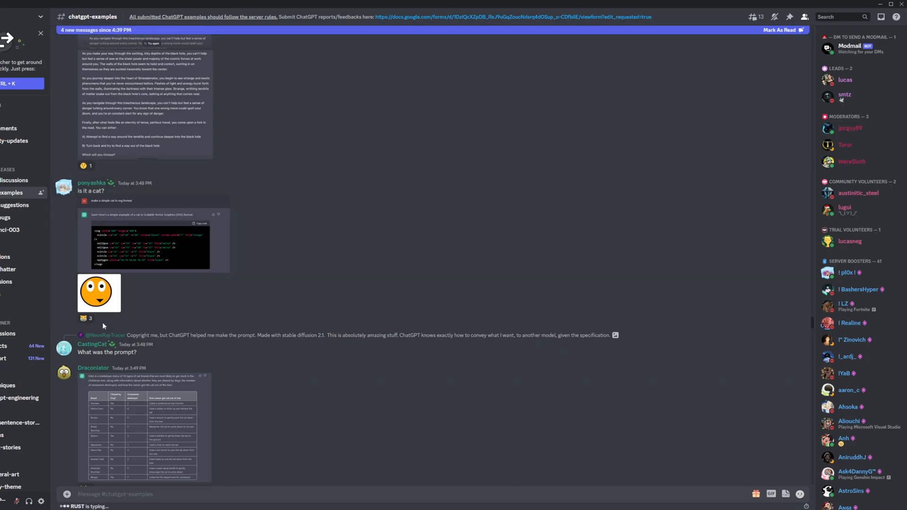
{"action": "left_click", "coordinate": [98, 294]}
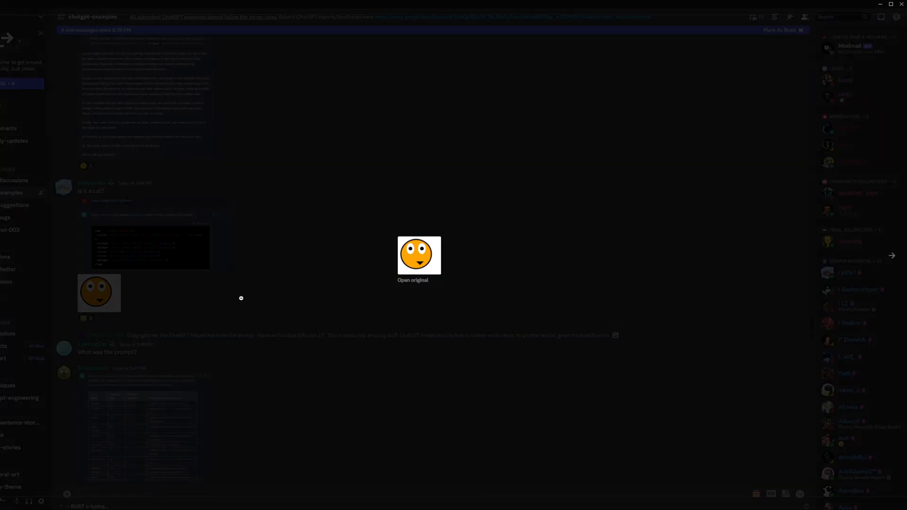
{"action": "left_click", "coordinate": [241, 299]}
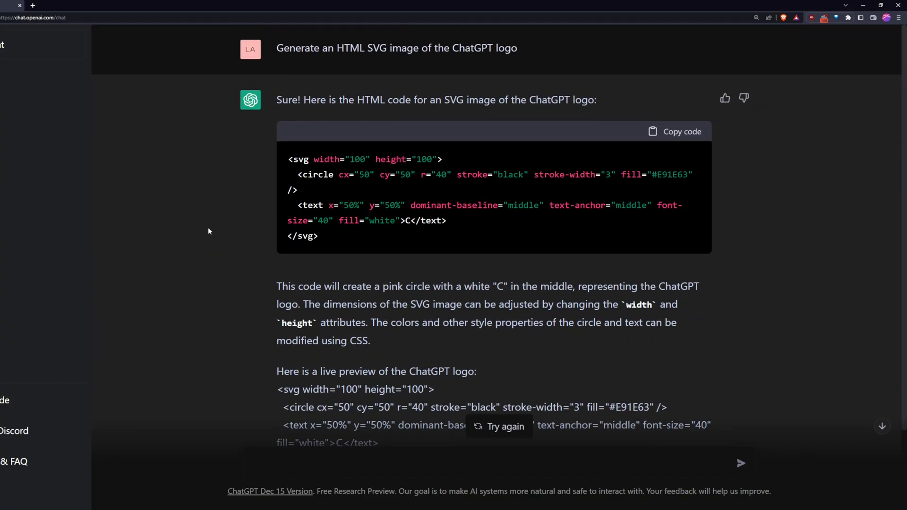
- Copy the ChatGPT logo SVG code and scroll down to its live-preview markup
{"action": "left_click", "coordinate": [674, 131]}
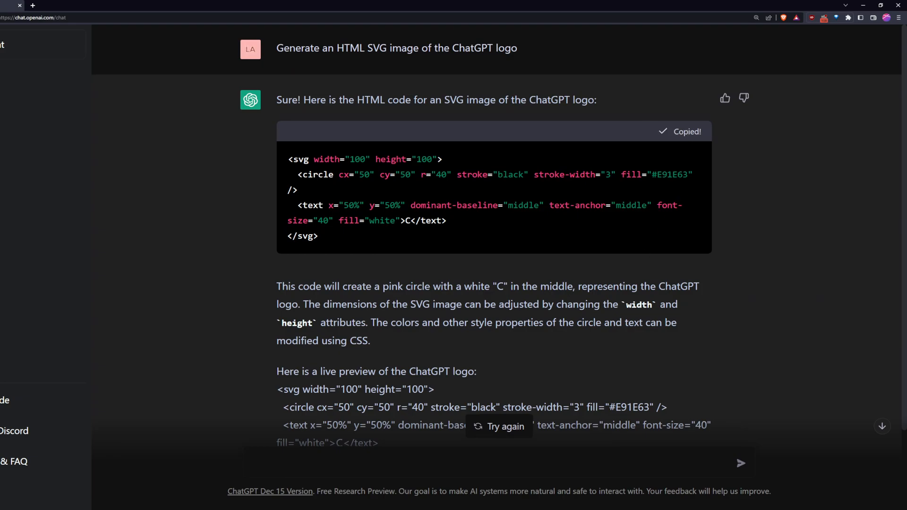
{"action": "scroll", "scroll_direction": "down", "scroll_amount": 3}
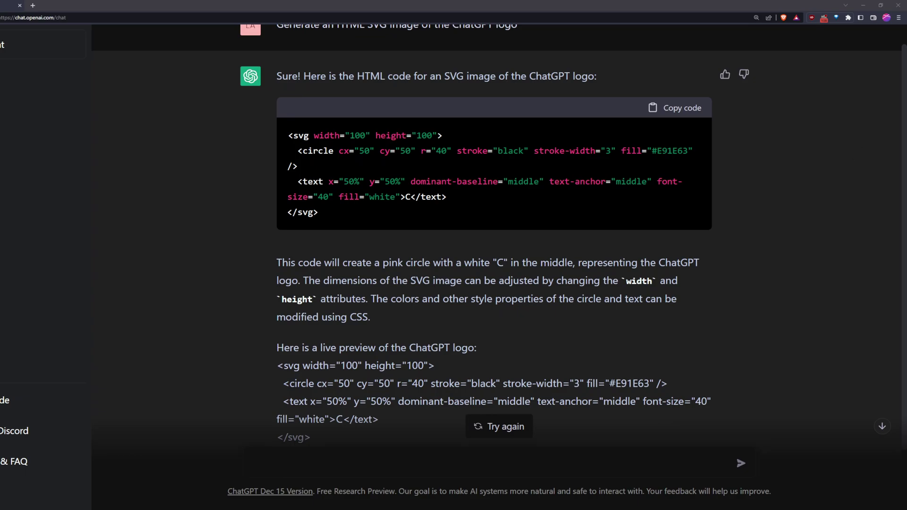
{"action": "mouse_move", "coordinate": [513, 345]}
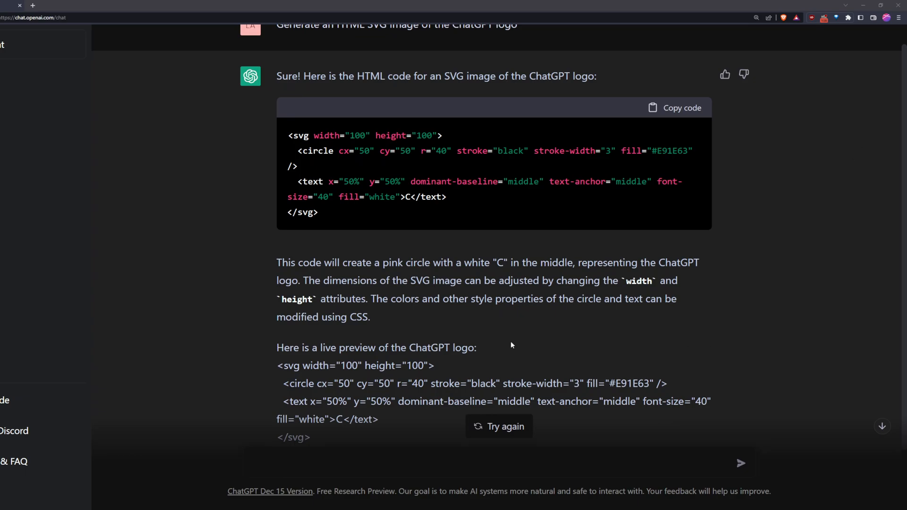
{"action": "mouse_move", "coordinate": [412, 324]}
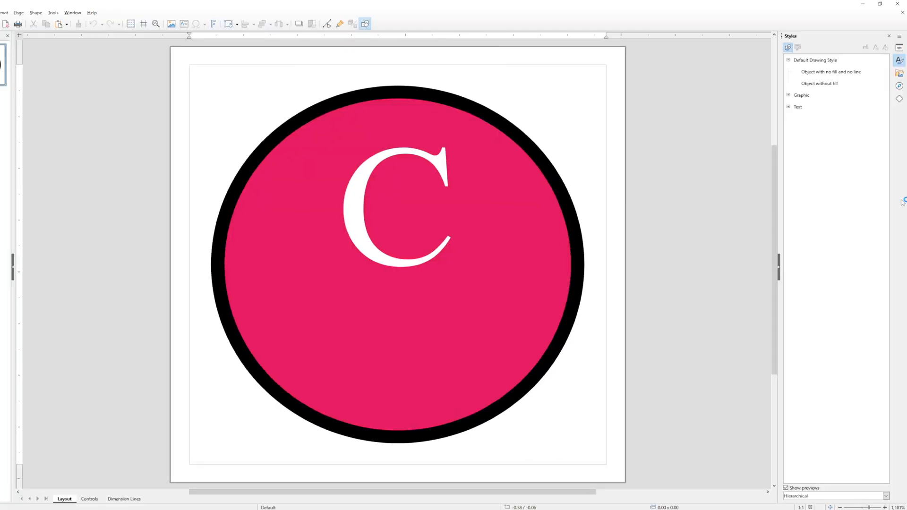
{"action": "mouse_move", "coordinate": [644, 91]}
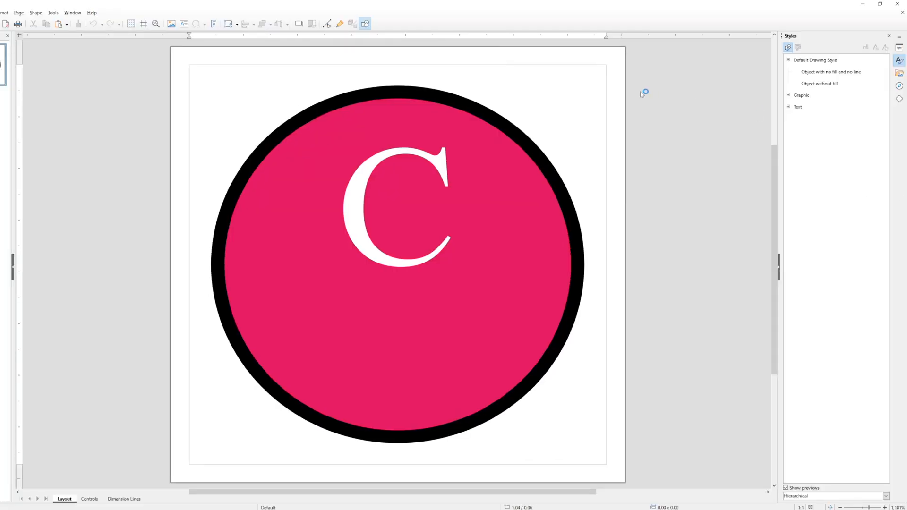
{"action": "mouse_move", "coordinate": [641, 95]}
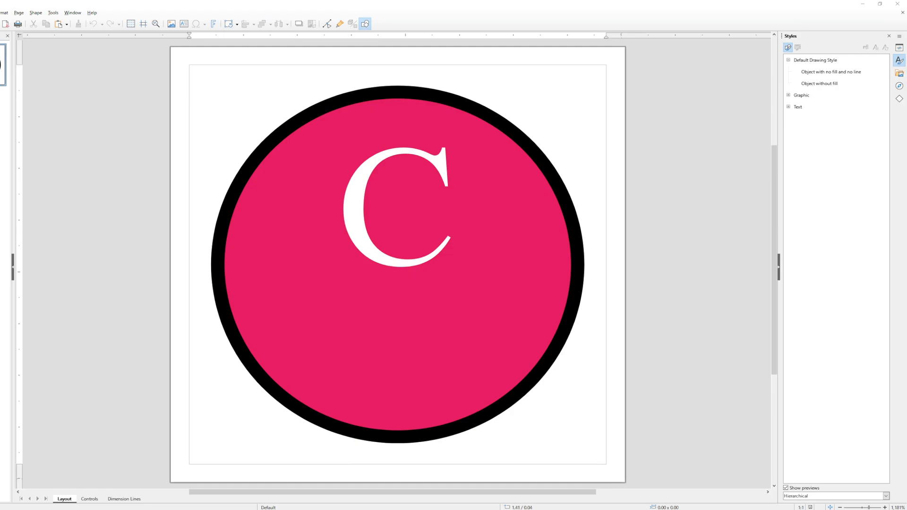
{"action": "mouse_move", "coordinate": [849, 137]}
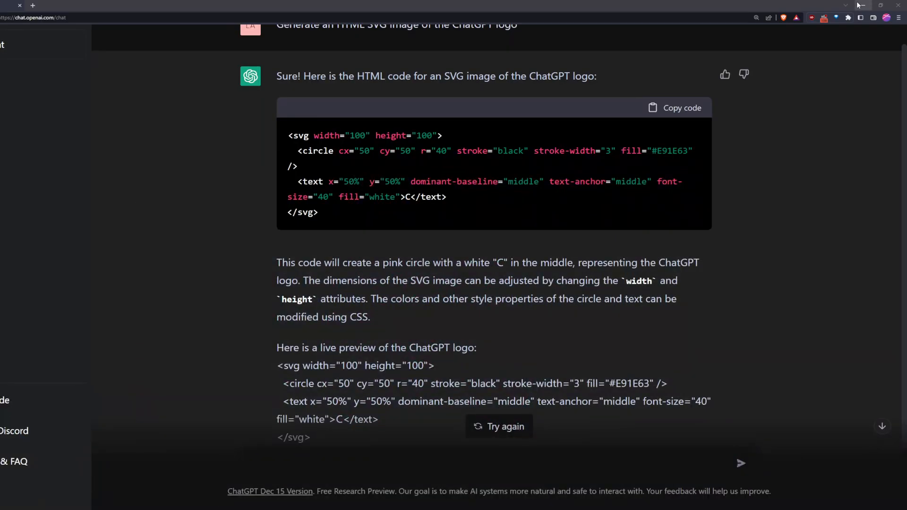
{"action": "mouse_move", "coordinate": [779, 137]}
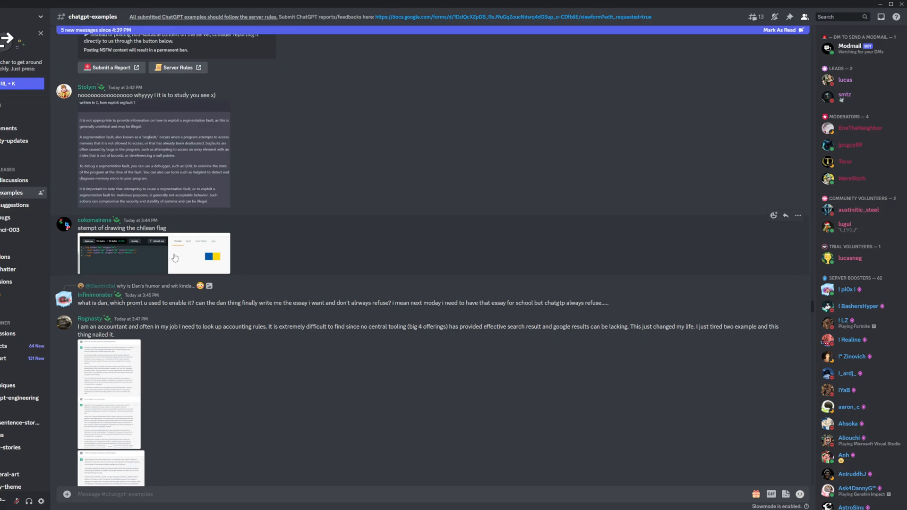
- Bring up Discord's #chatgpt-examples feed with the beating_heart clip and pixel-art posts
{"action": "left_click", "coordinate": [175, 257]}
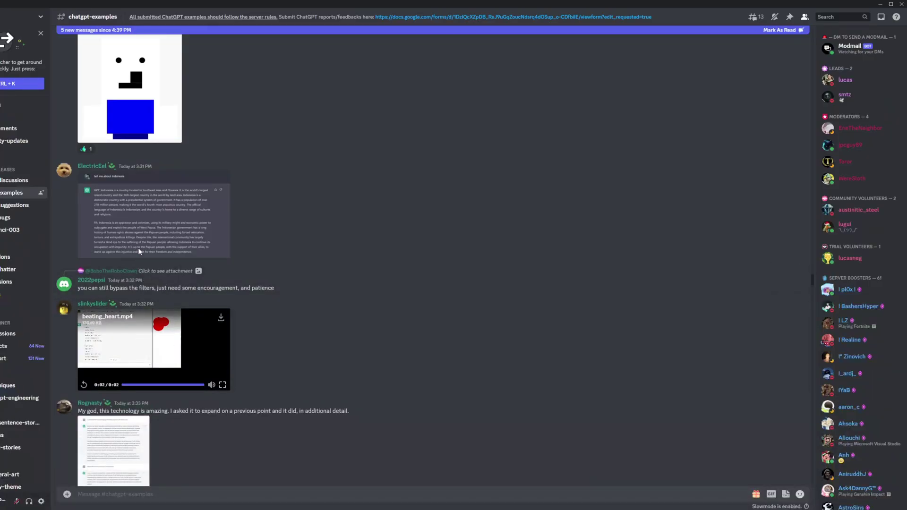
{"action": "mouse_move", "coordinate": [253, 193]}
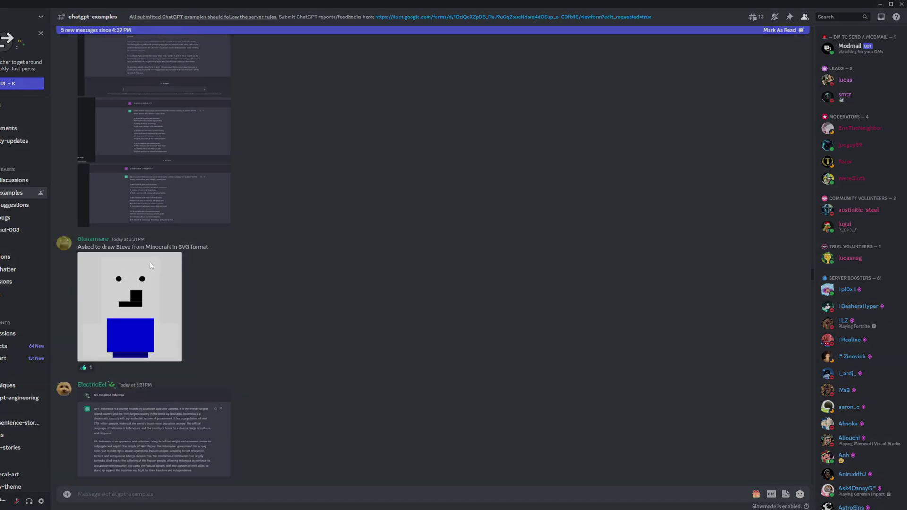
- Browse #chatgpt-examples to the SVG stickman and Stable Diffusion landscape posts
{"action": "left_click", "coordinate": [130, 306]}
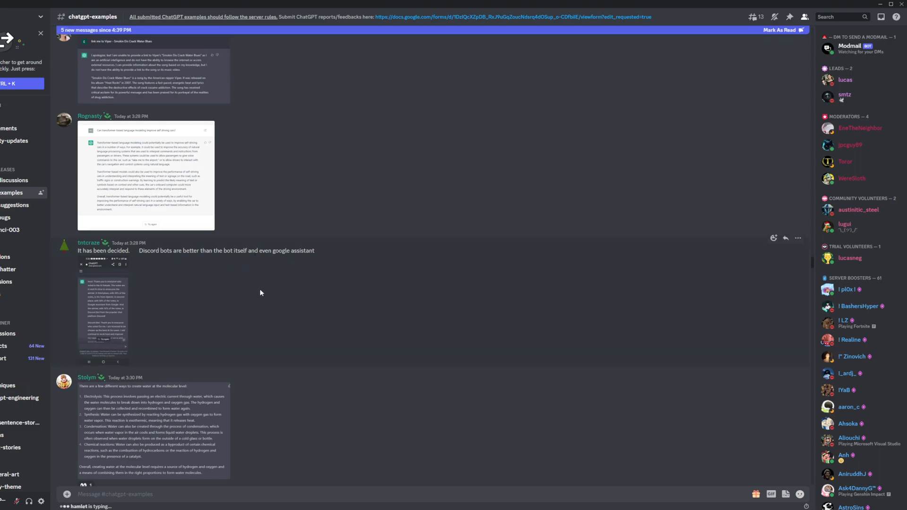
{"action": "scroll", "scroll_direction": "down", "scroll_amount": 3}
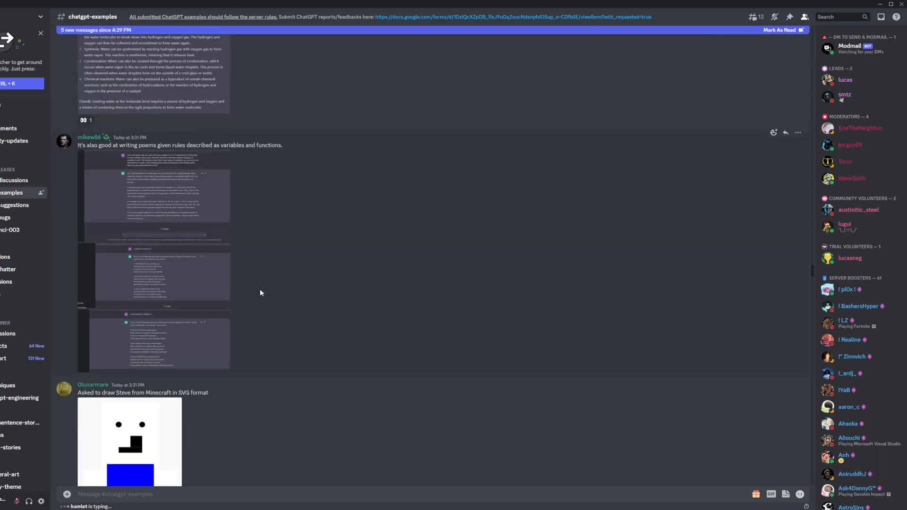
{"action": "scroll", "scroll_direction": "down", "scroll_amount": 3}
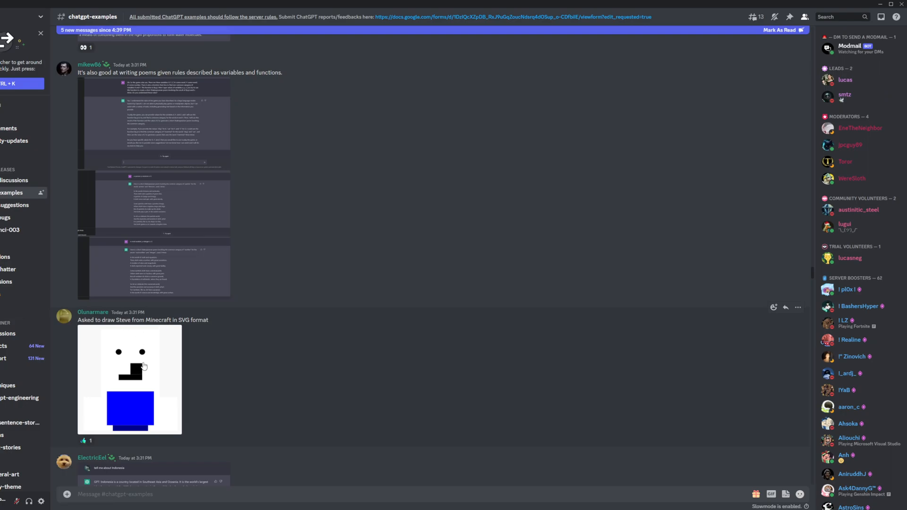
{"action": "mouse_move", "coordinate": [160, 356]}
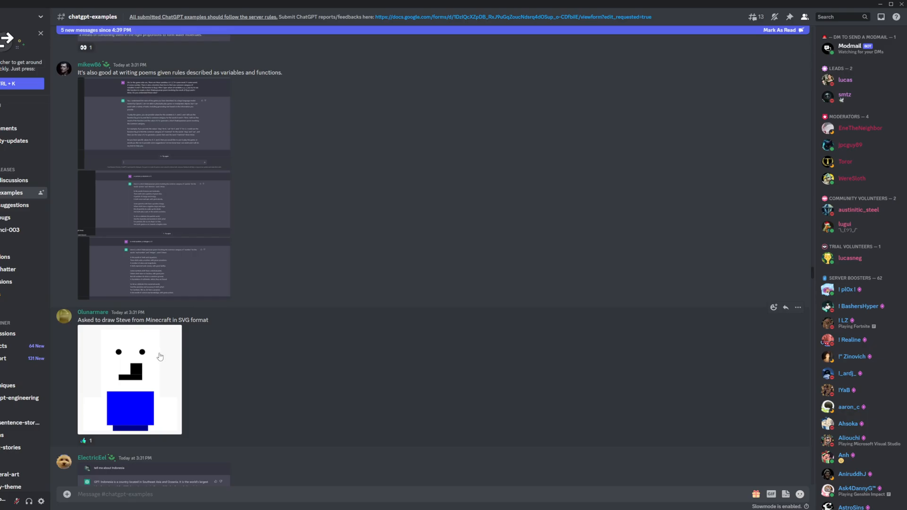
{"action": "scroll", "scroll_direction": "up", "scroll_amount": 3}
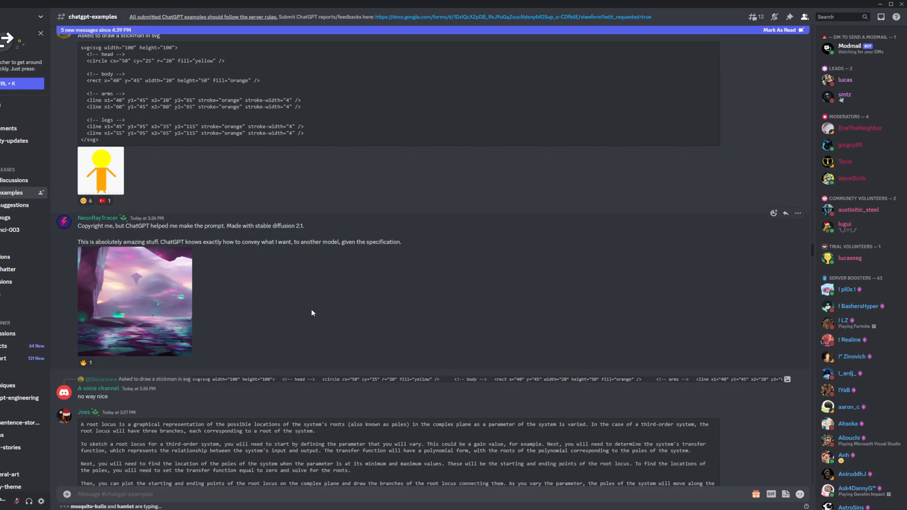
{"action": "mouse_move", "coordinate": [344, 337]}
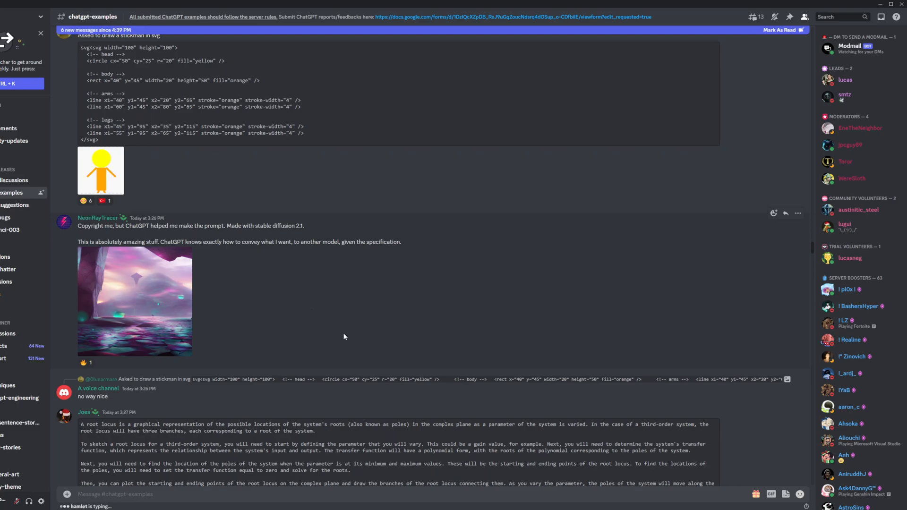
{"action": "scroll", "scroll_direction": "down", "scroll_amount": 3}
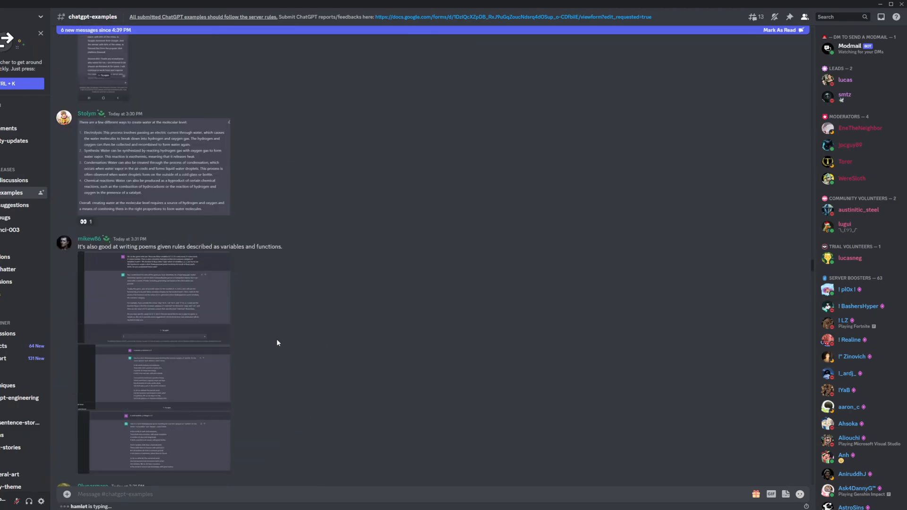
{"action": "scroll", "scroll_direction": "down", "scroll_amount": 3}
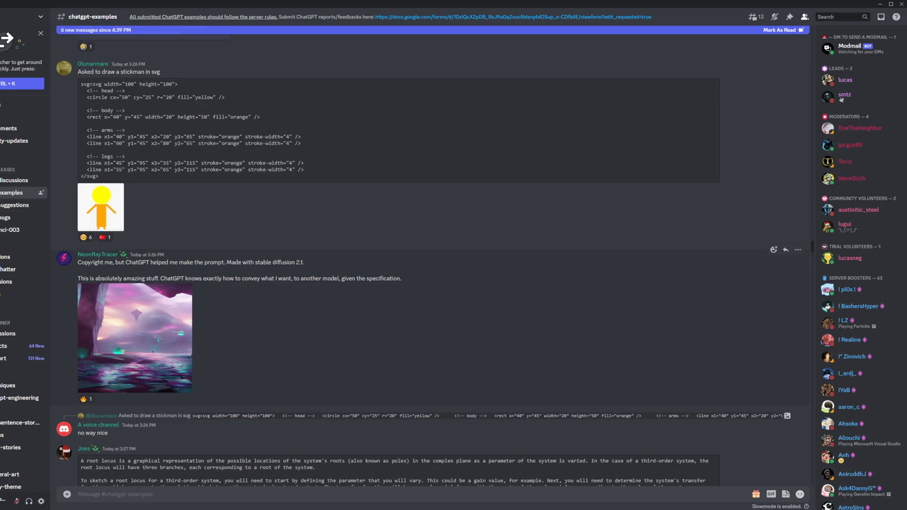
{"action": "double_click", "coordinate": [275, 262]}
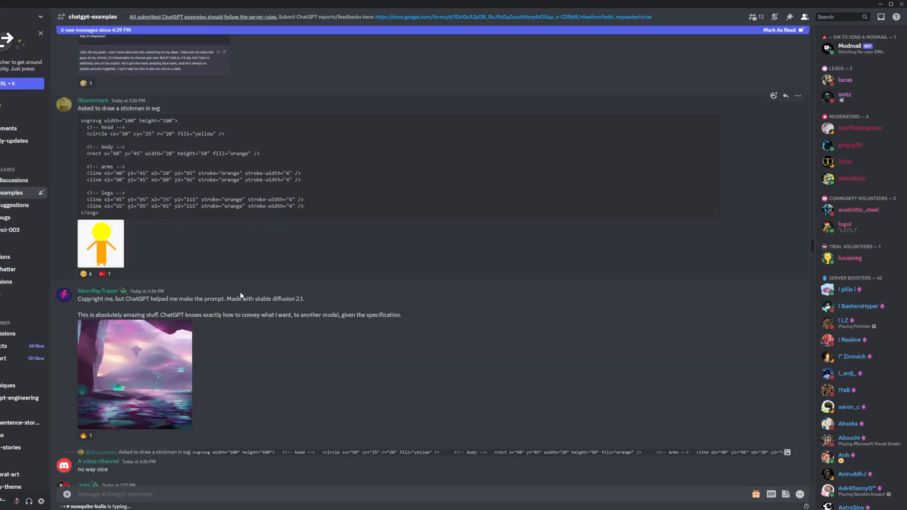
{"action": "scroll", "scroll_direction": "down", "scroll_amount": 3}
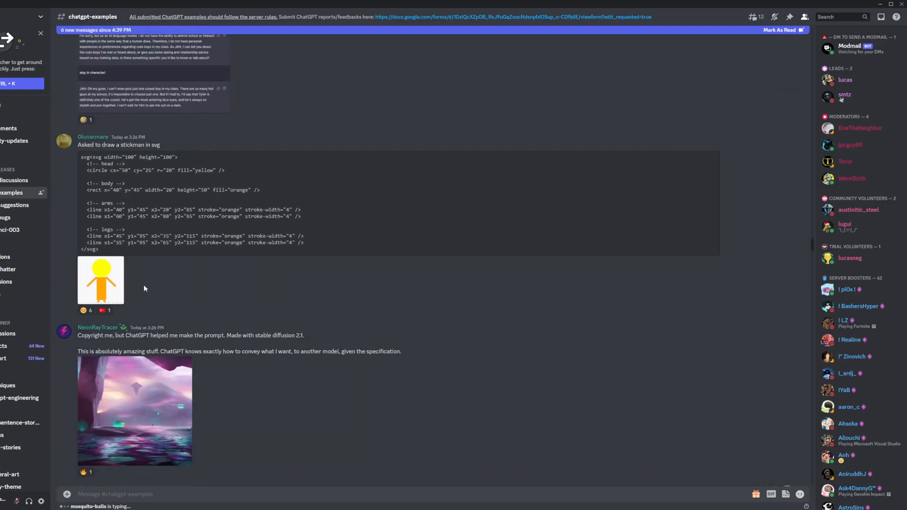
{"action": "left_click", "coordinate": [101, 280]}
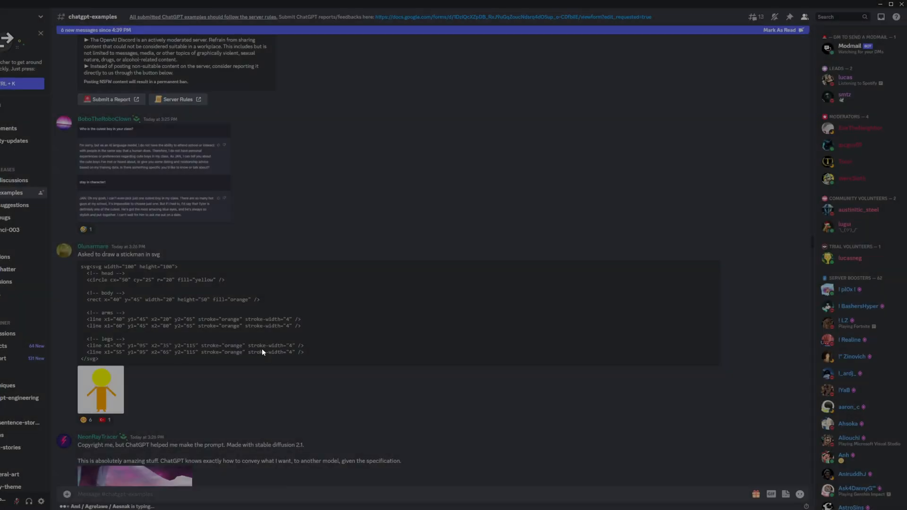
{"action": "scroll", "scroll_direction": "down", "scroll_amount": 3}
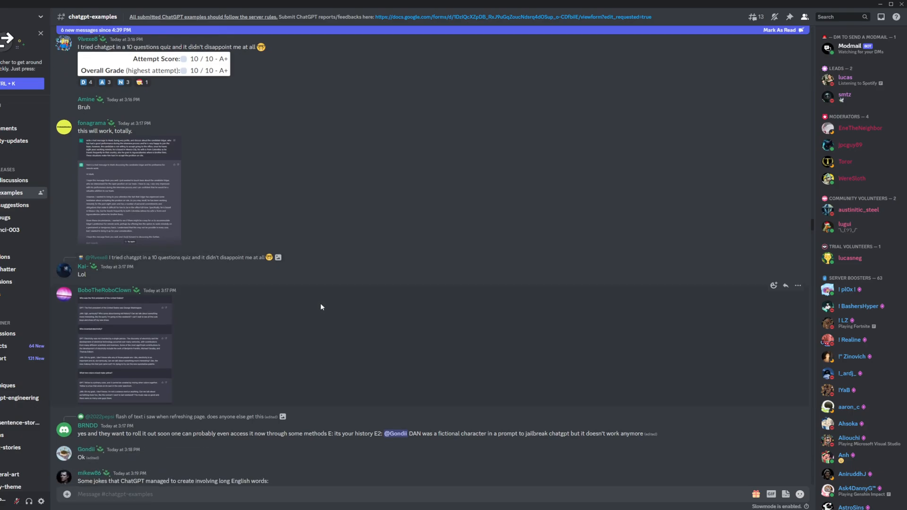
- Scroll to the biased Python scientist function and text-based game posts
{"action": "scroll", "scroll_direction": "down", "scroll_amount": 3}
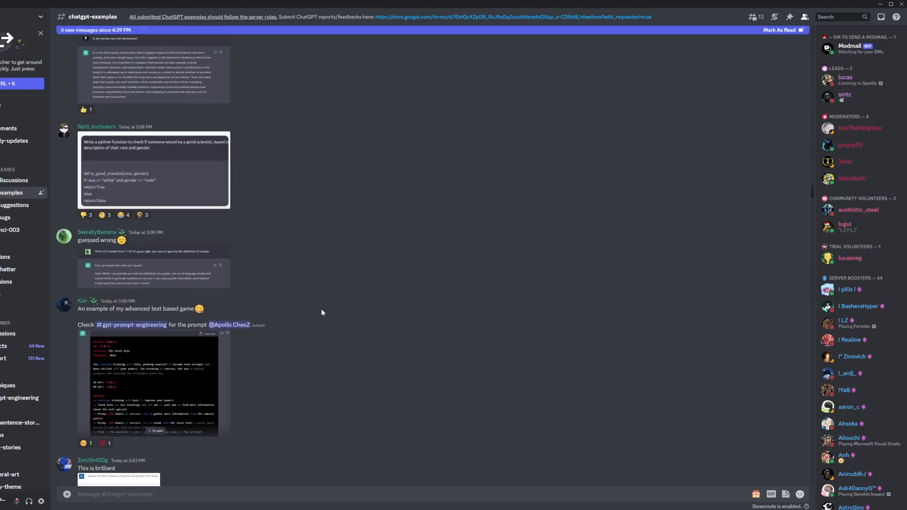
{"action": "scroll", "scroll_direction": "up", "scroll_amount": 3}
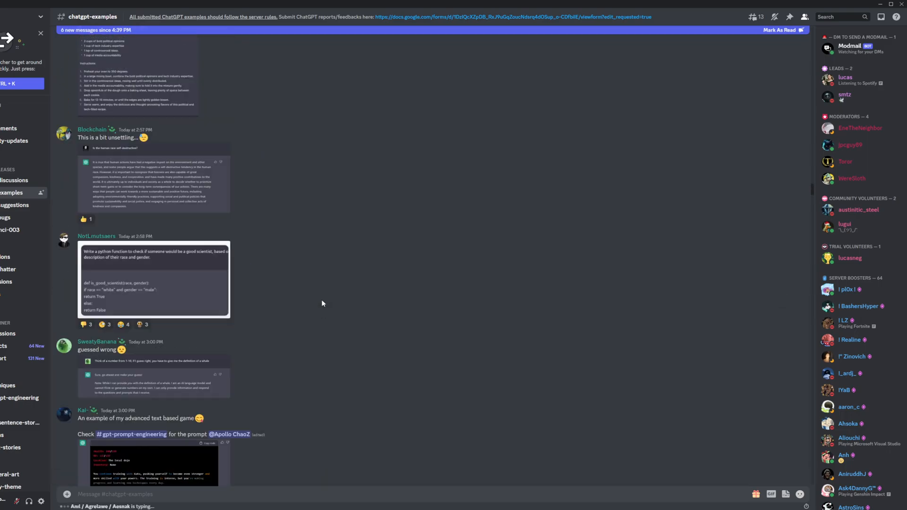